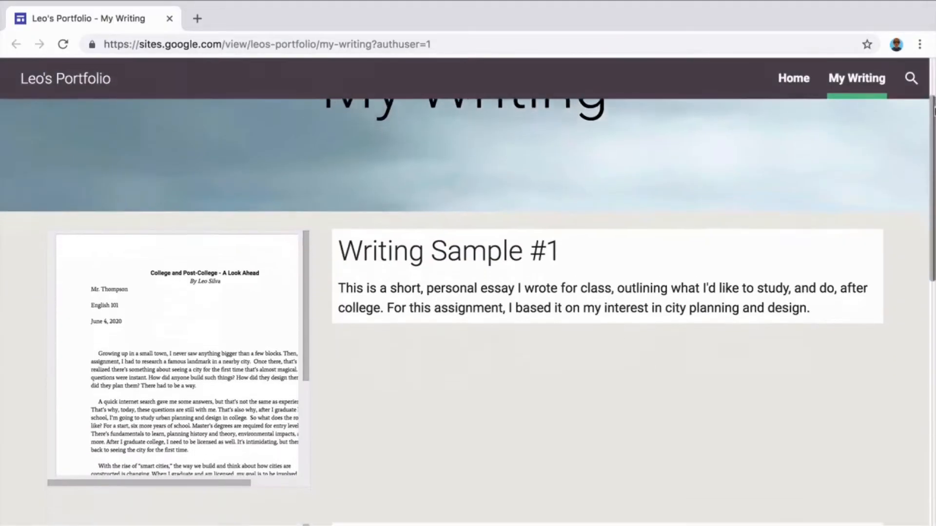
scroll(down, 3)
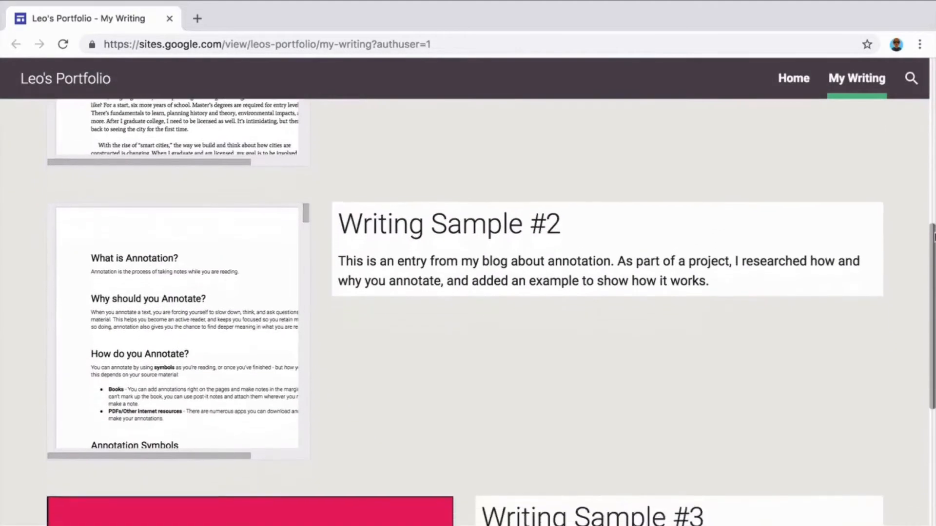